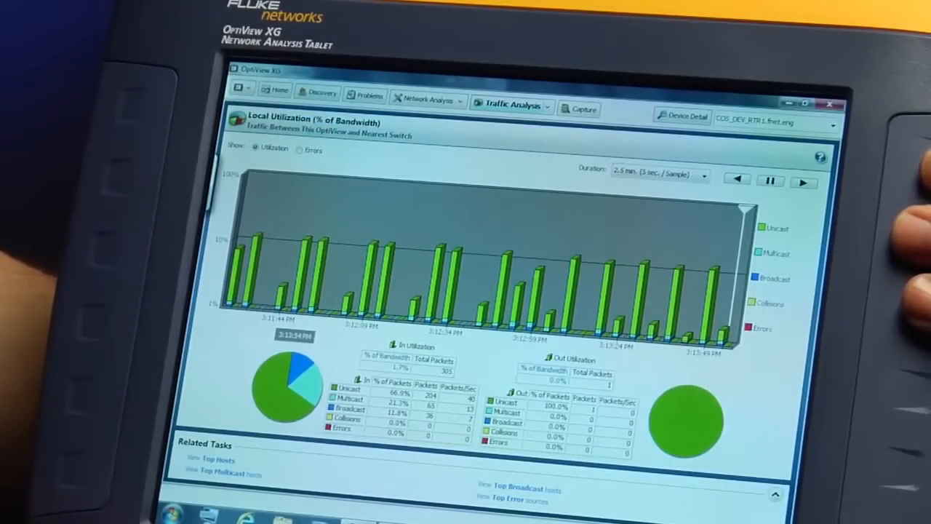
- Select COS_DEV_RTR1 in the Application Infrastructure tree to show its Interface Monitor results
left_click(278, 93)
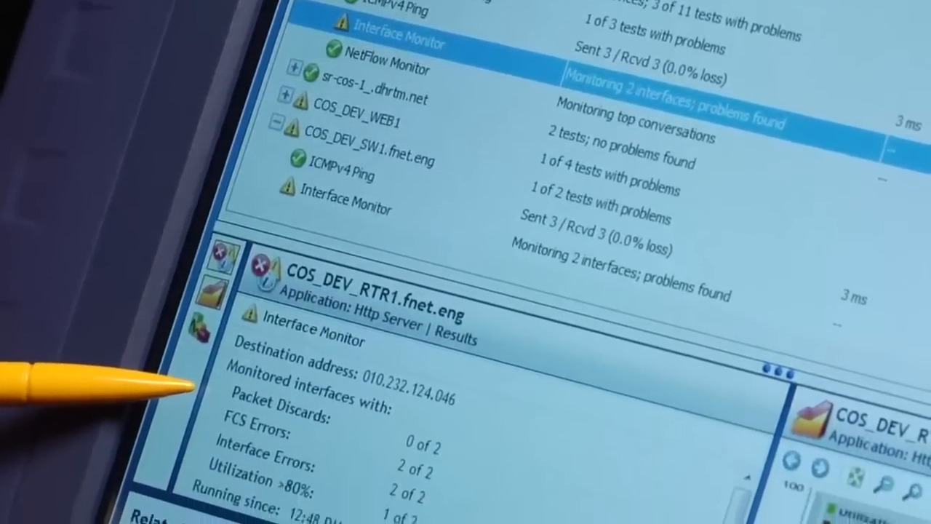
scroll("down", 3)
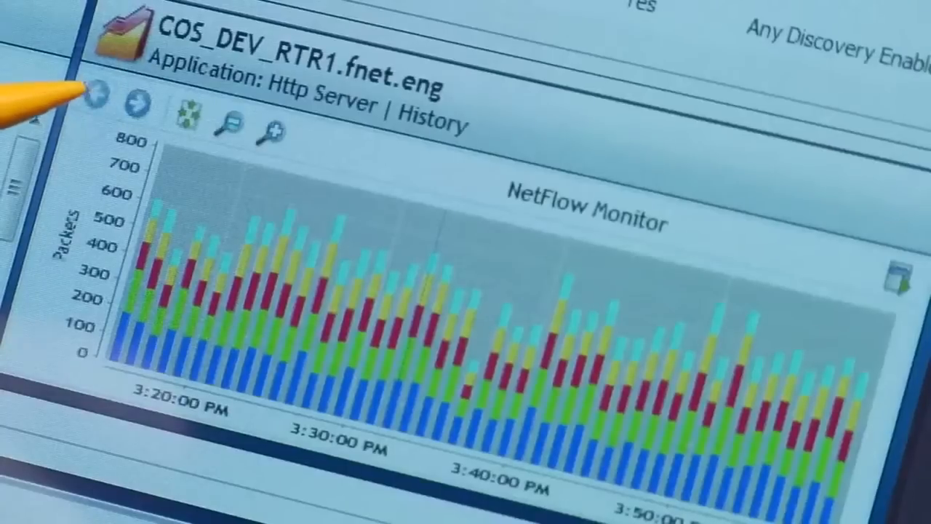
- Show the History panel with the NetFlow Monitor stacked packet chart for COS_DEV_RTR1
left_click(95, 100)
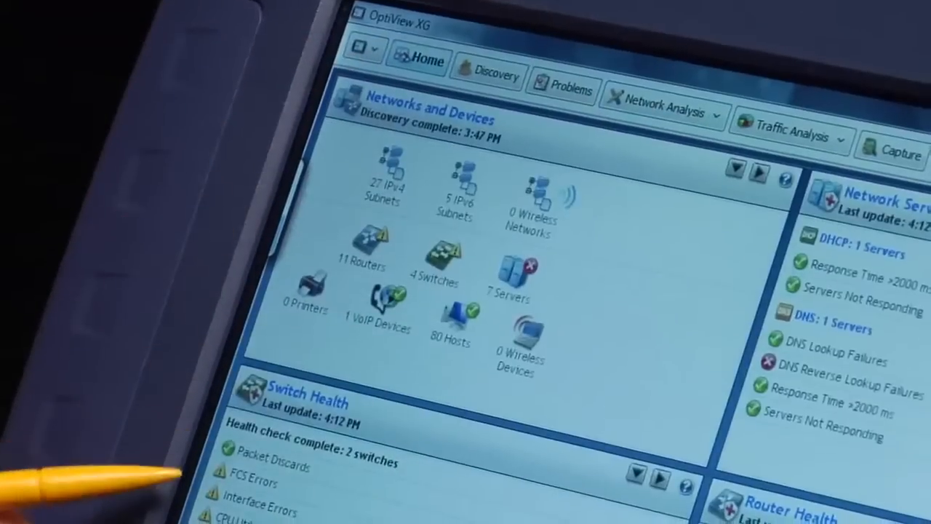
- Scroll the Home dashboard down to the Switch Health and Router Health panels
scroll("down", 3)
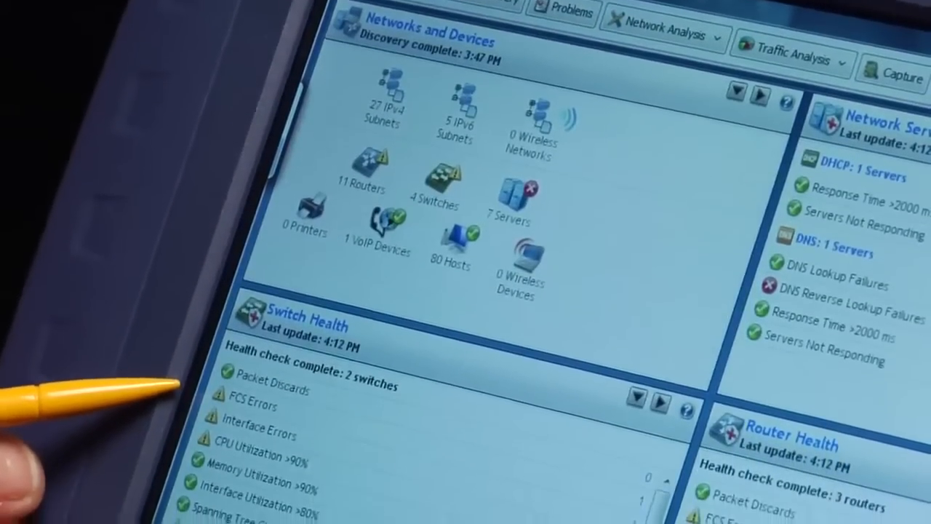
scroll("down", 3)
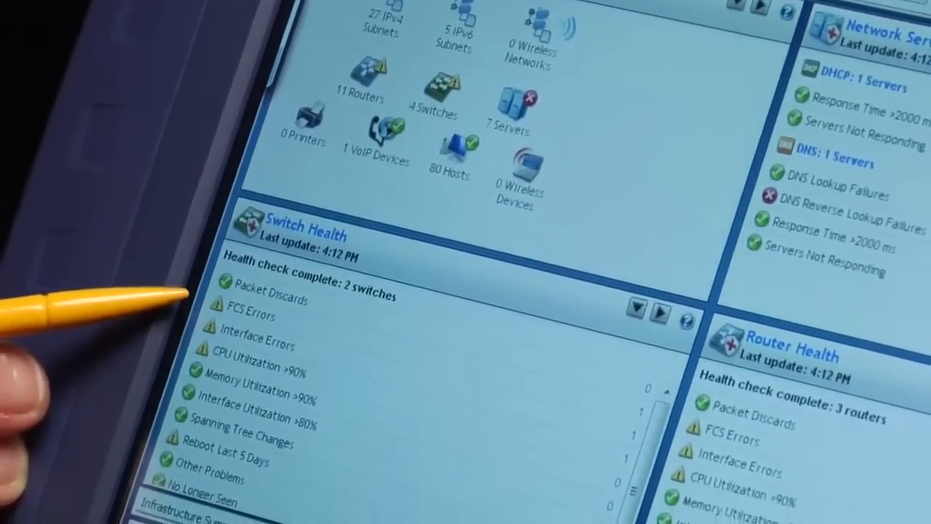